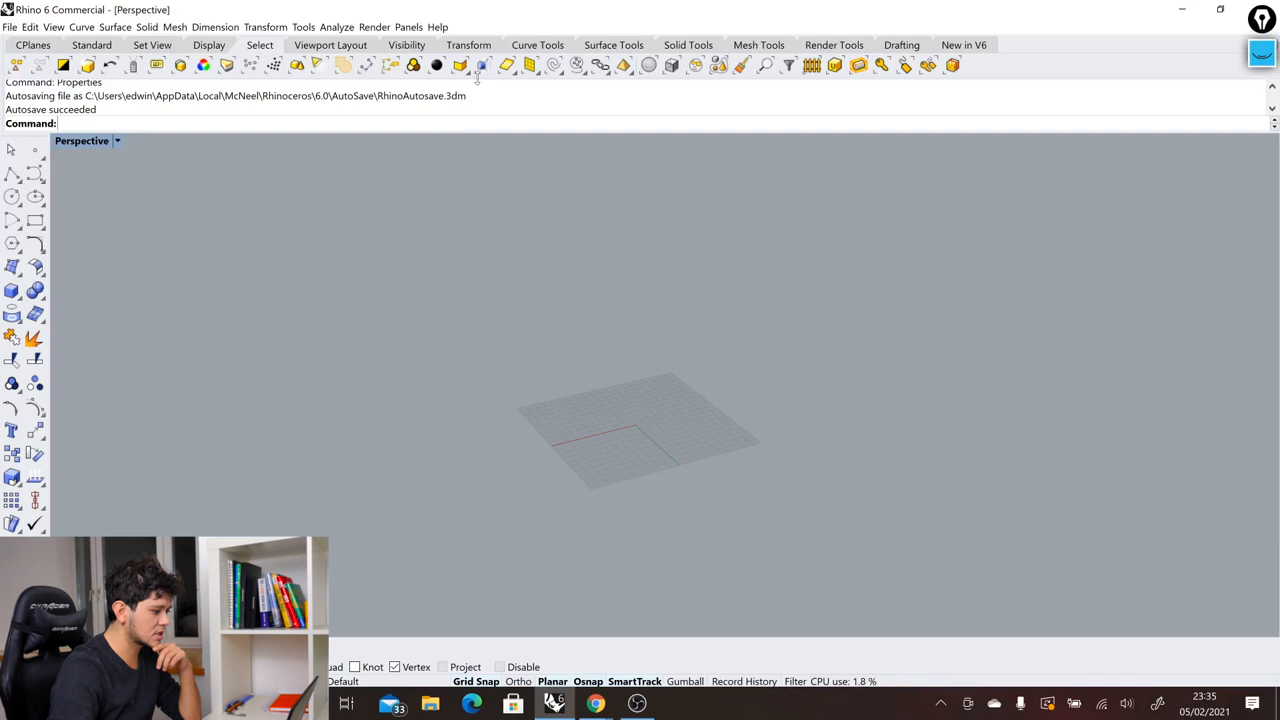
- Start the Box solid command from the Solid Tools tab in the Perspective view
left_click(758, 44)
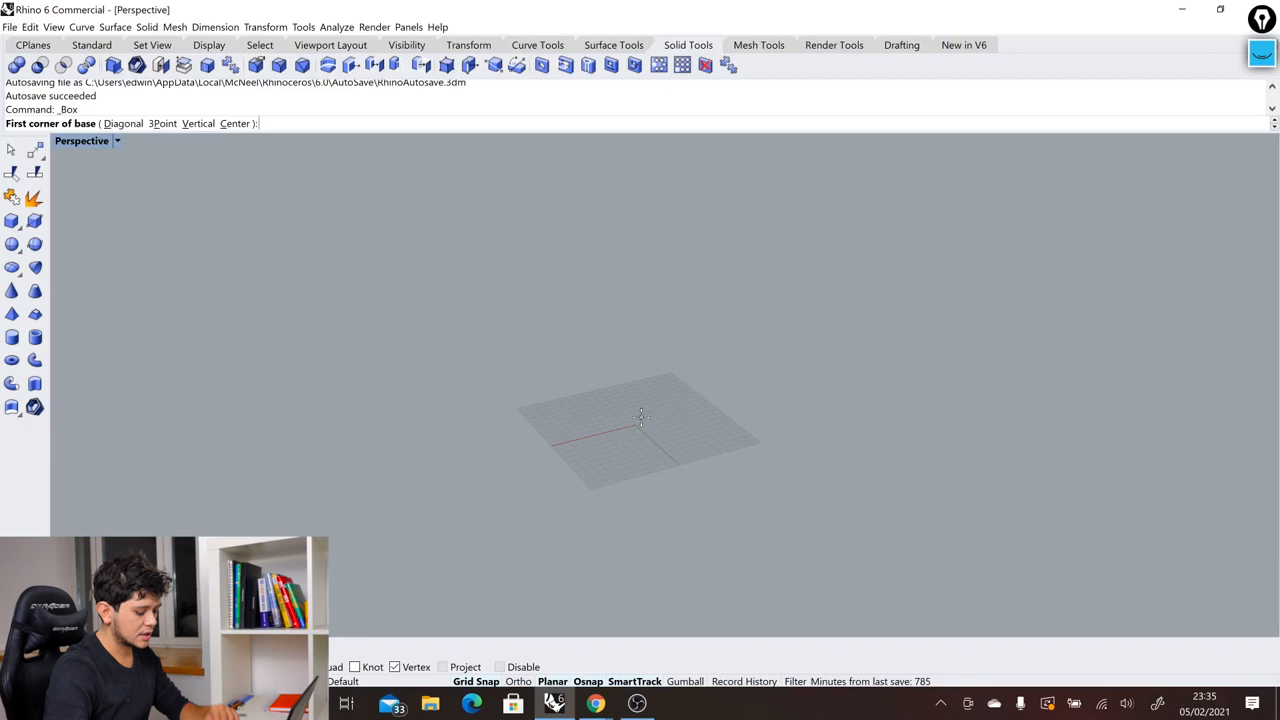
- Place the box's base corner at 0,0, then model an overlapping sphere at its top corner
type("0,0")
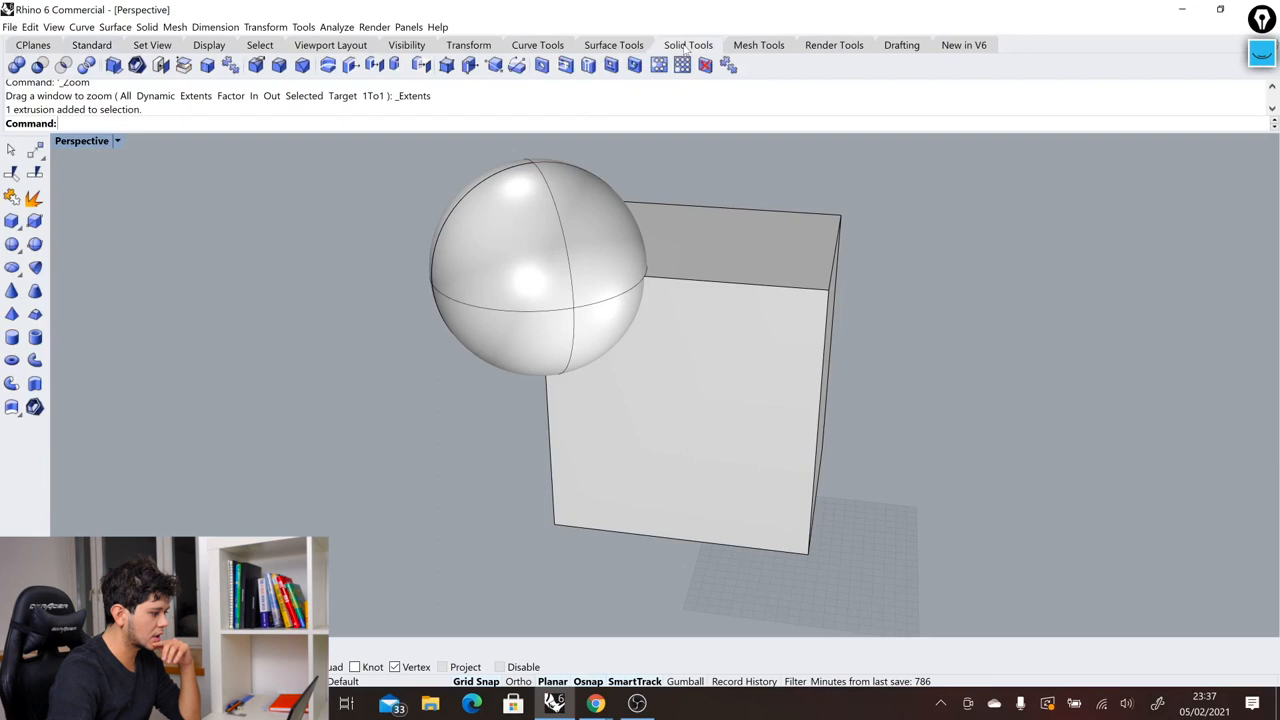
mouse_move(40, 72)
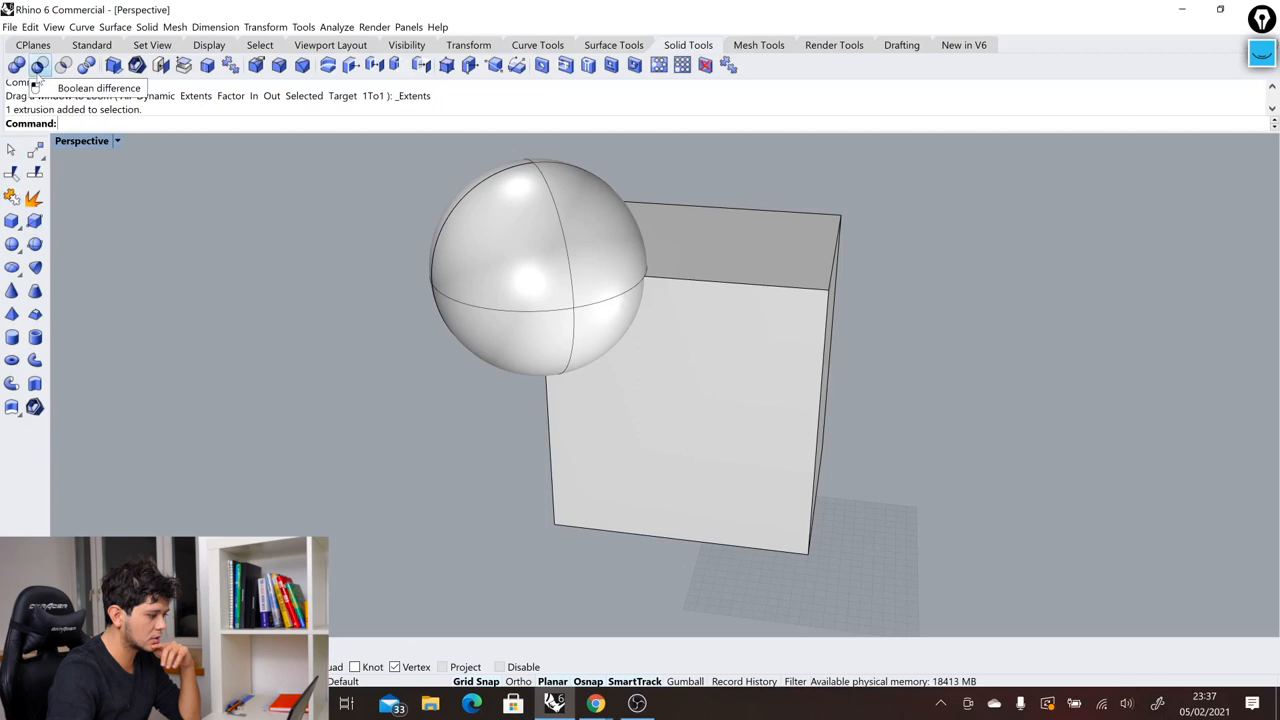
- Boolean-difference the sphere from the box, leaving a rounded scoop in its corner
left_click(40, 64)
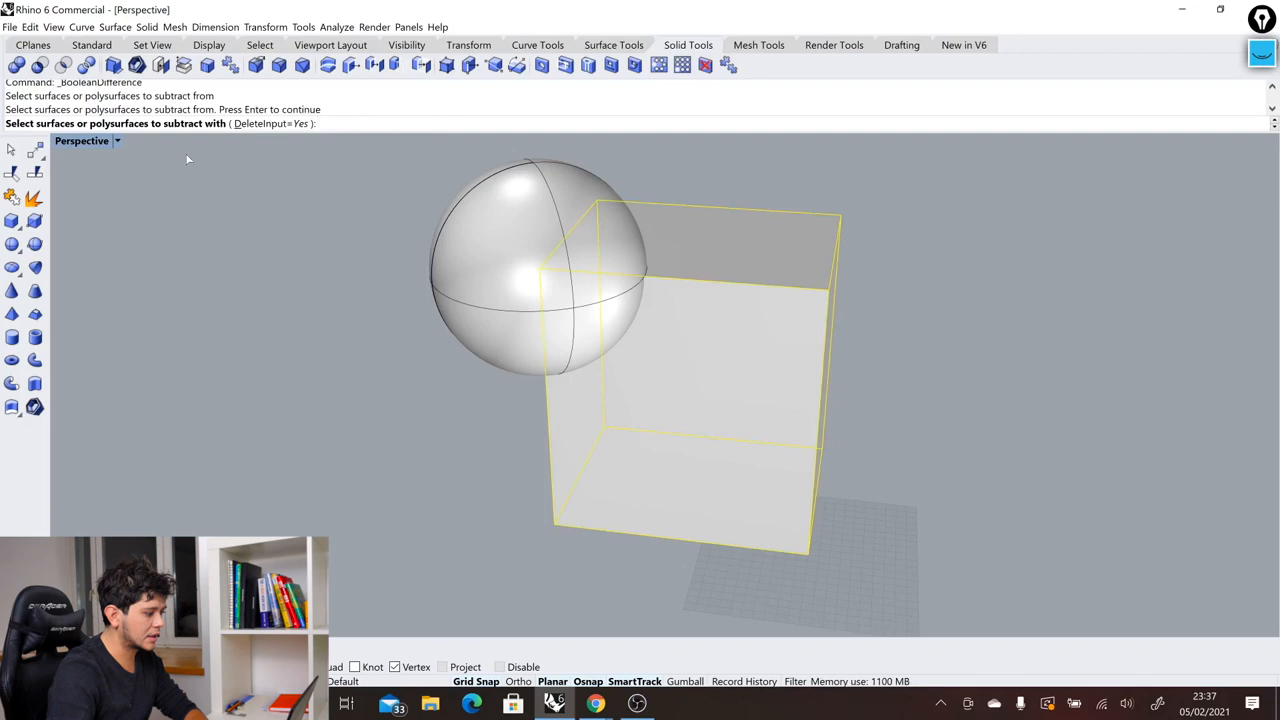
left_click(484, 224)
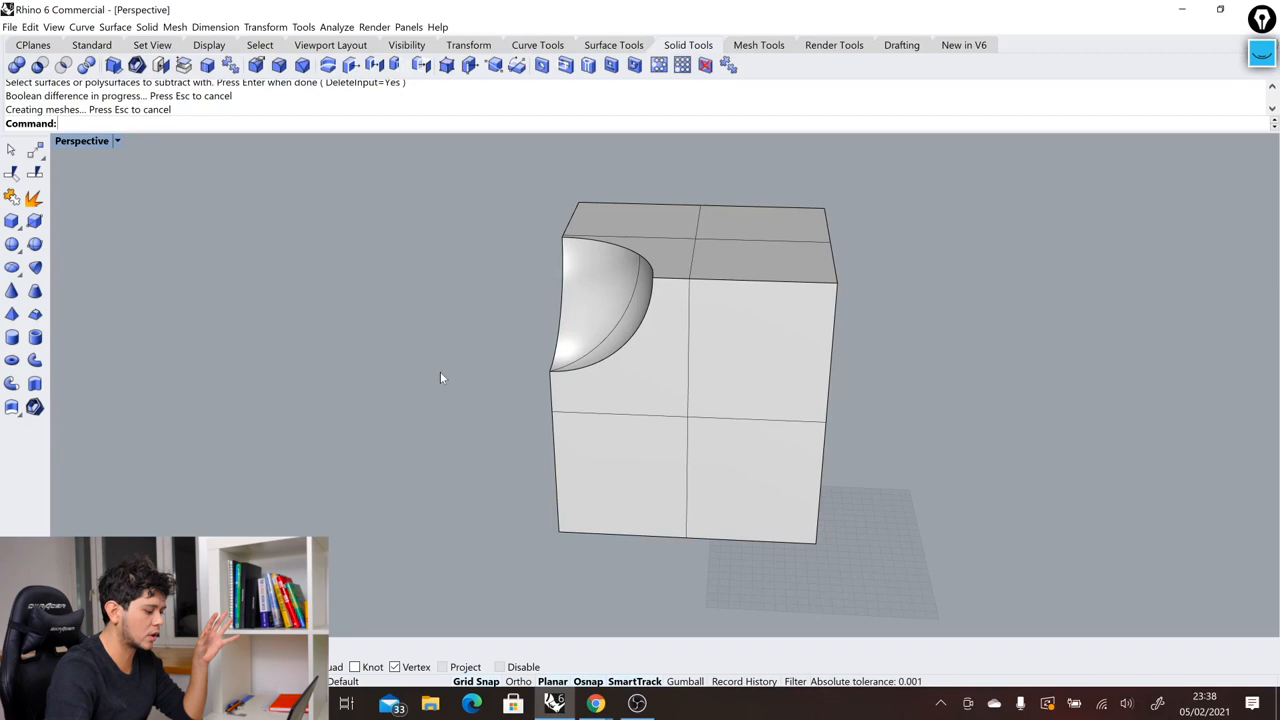
- Undo the Boolean and lay out two box-and-sphere pairs side by side
key("ctrl+z")
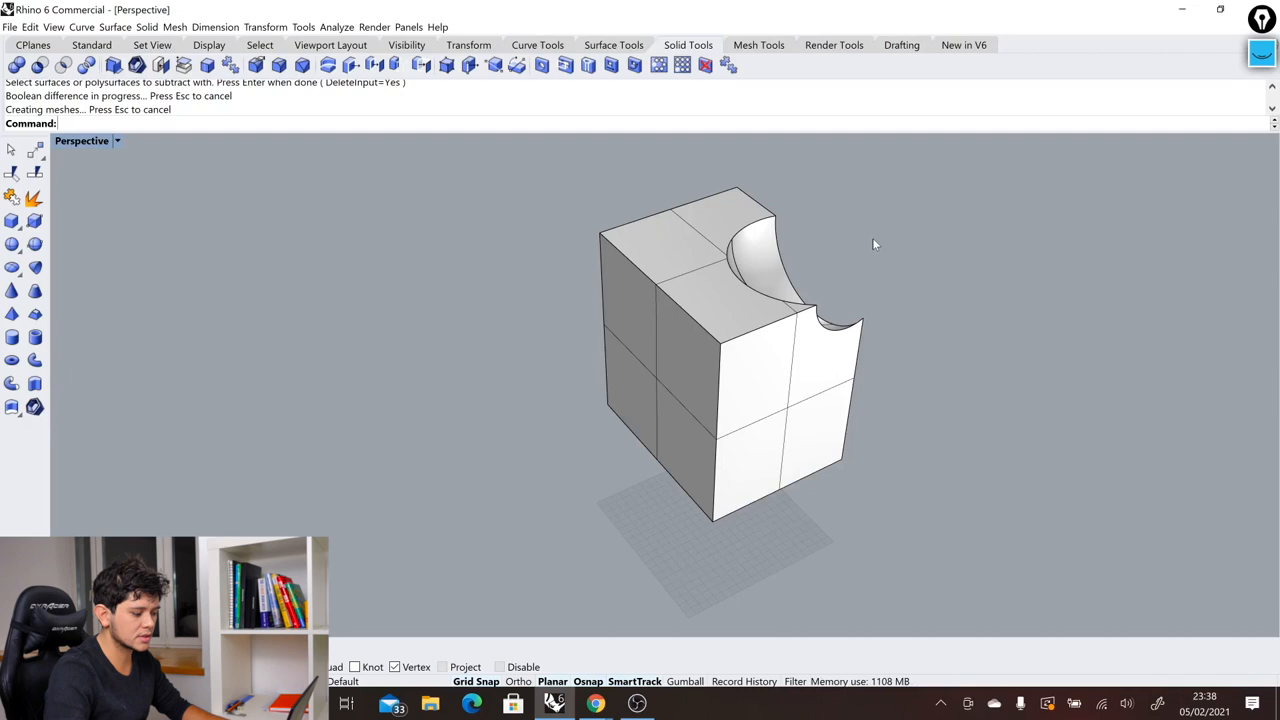
key("ctrl+z")
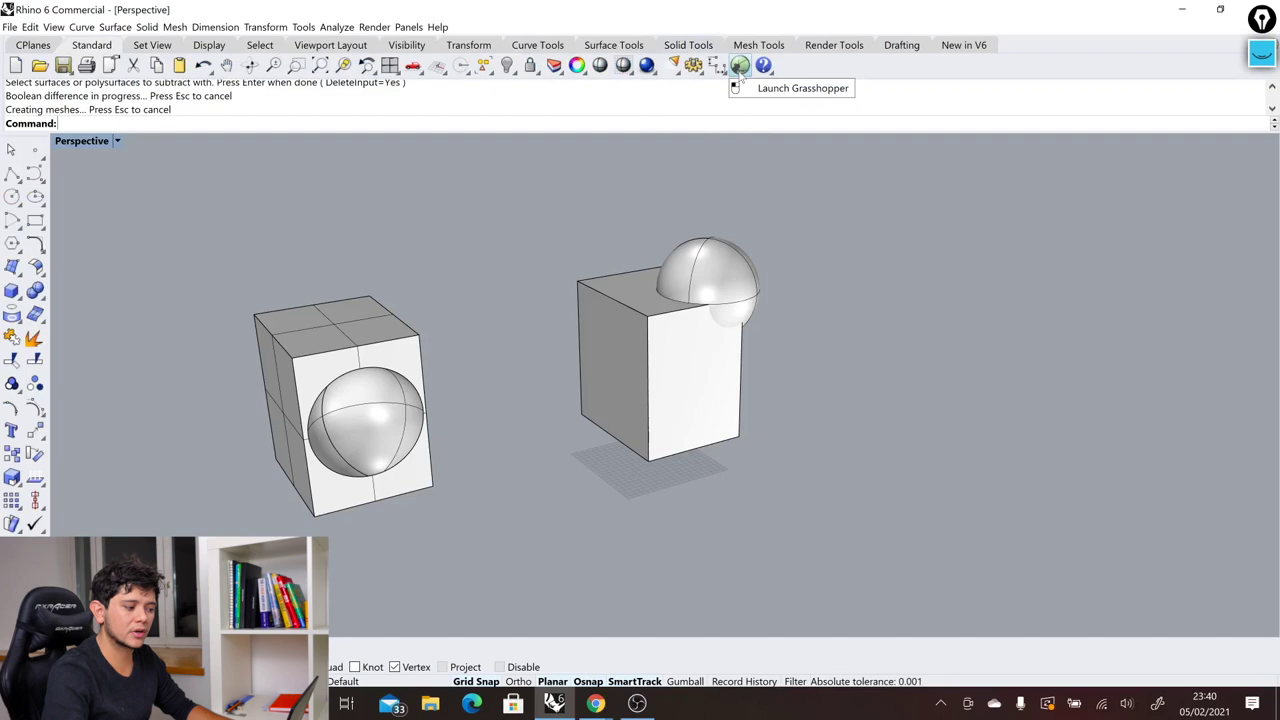
left_click(760, 64)
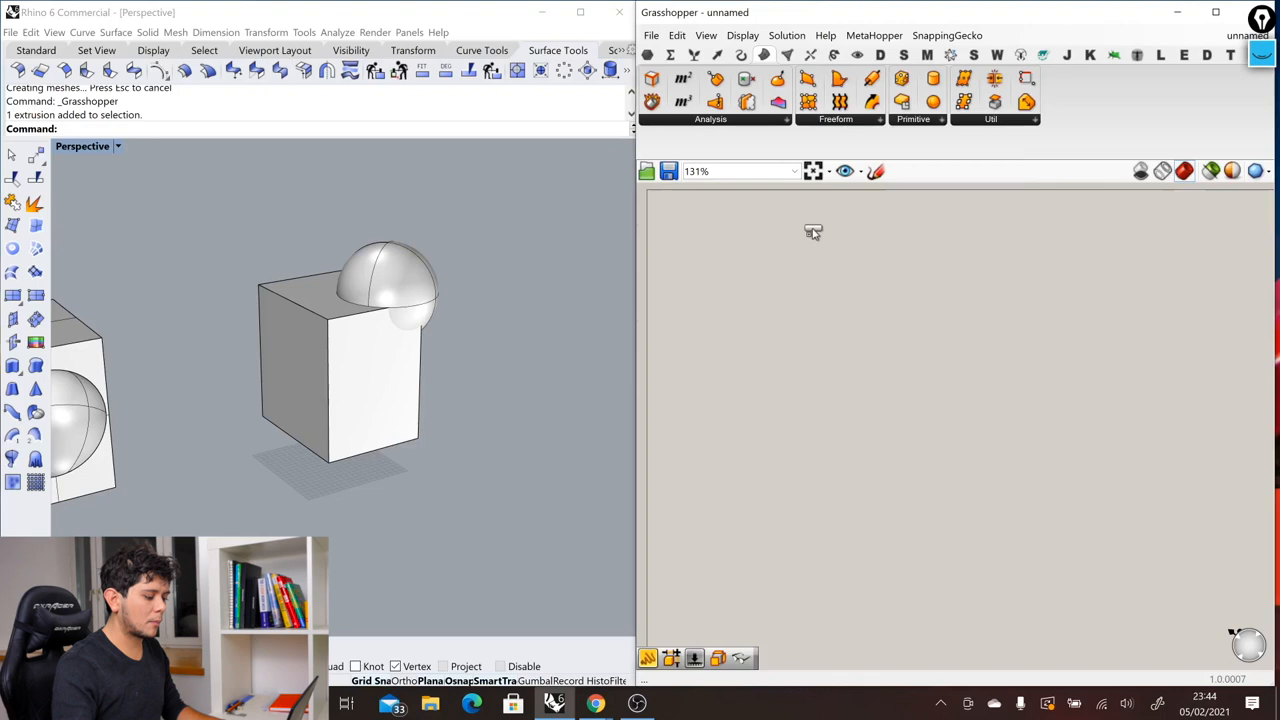
mouse_move(784, 320)
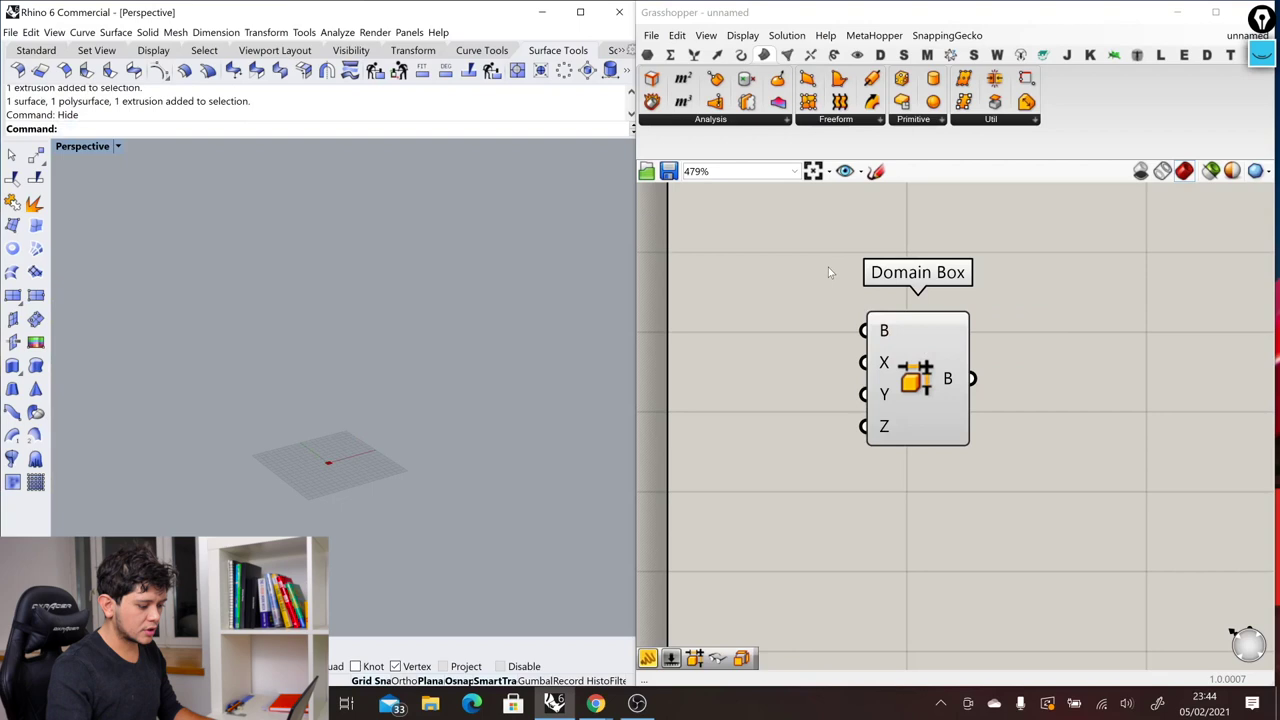
mouse_move(884, 396)
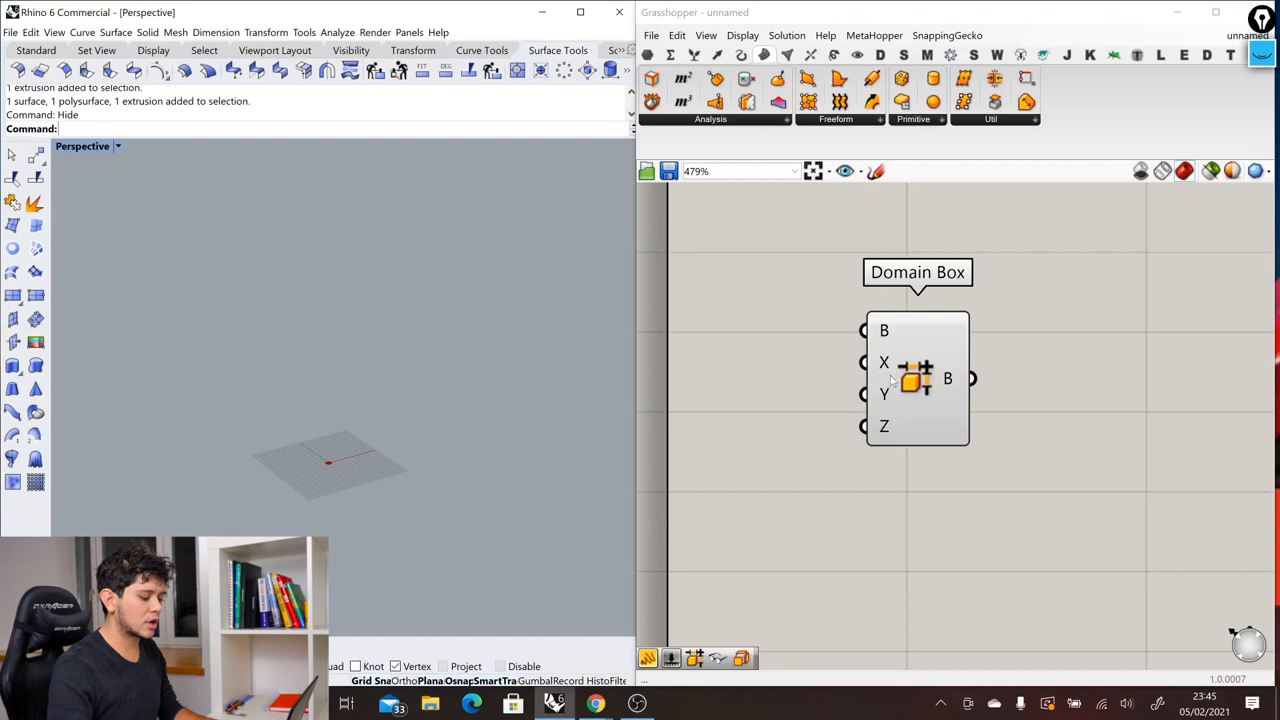
mouse_move(792, 368)
type("panel")
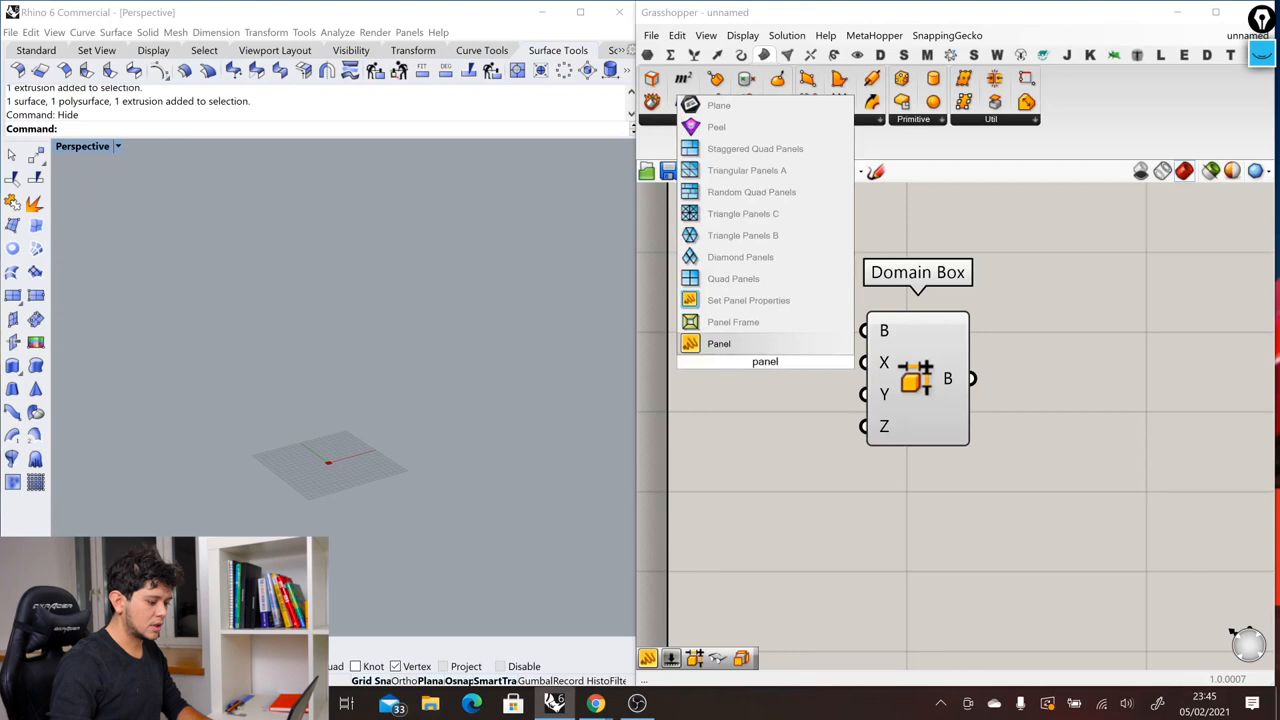
- Place a Panel from Params > Input on the canvas left of the Domain Box
left_click(718, 344)
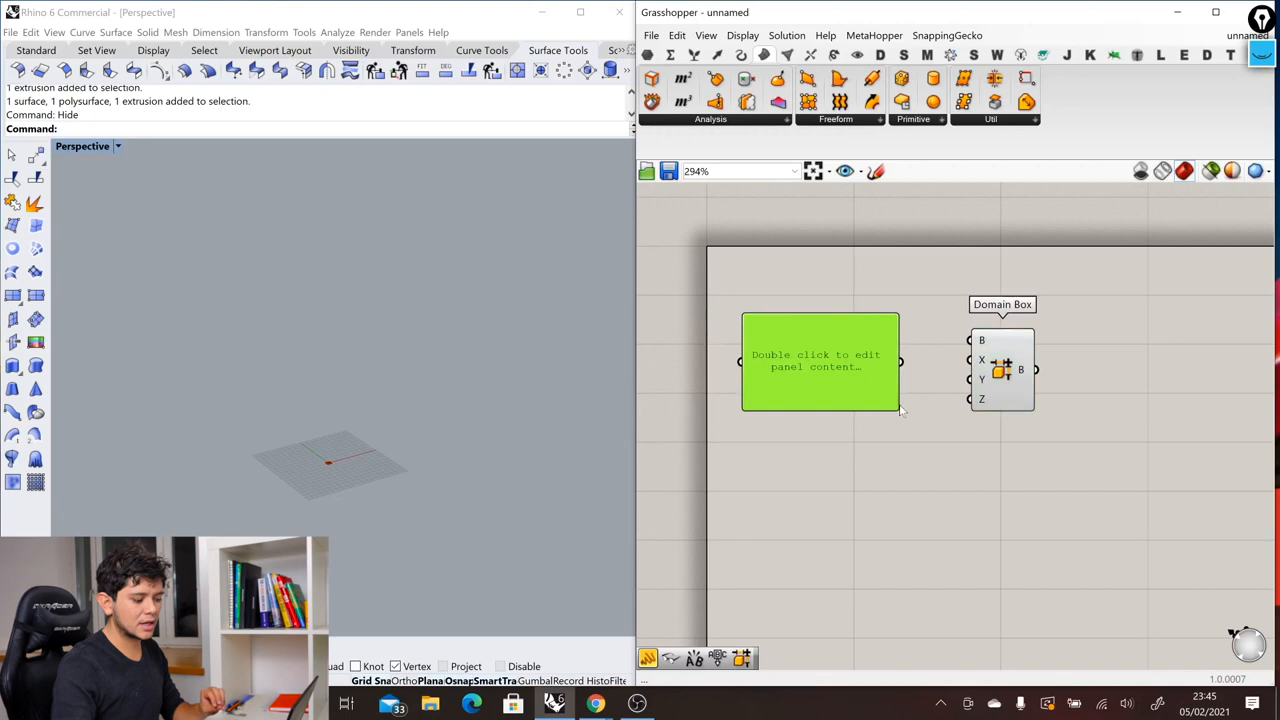
- Set the panel's text to 100 so it drives the Domain Box
double_click(820, 360)
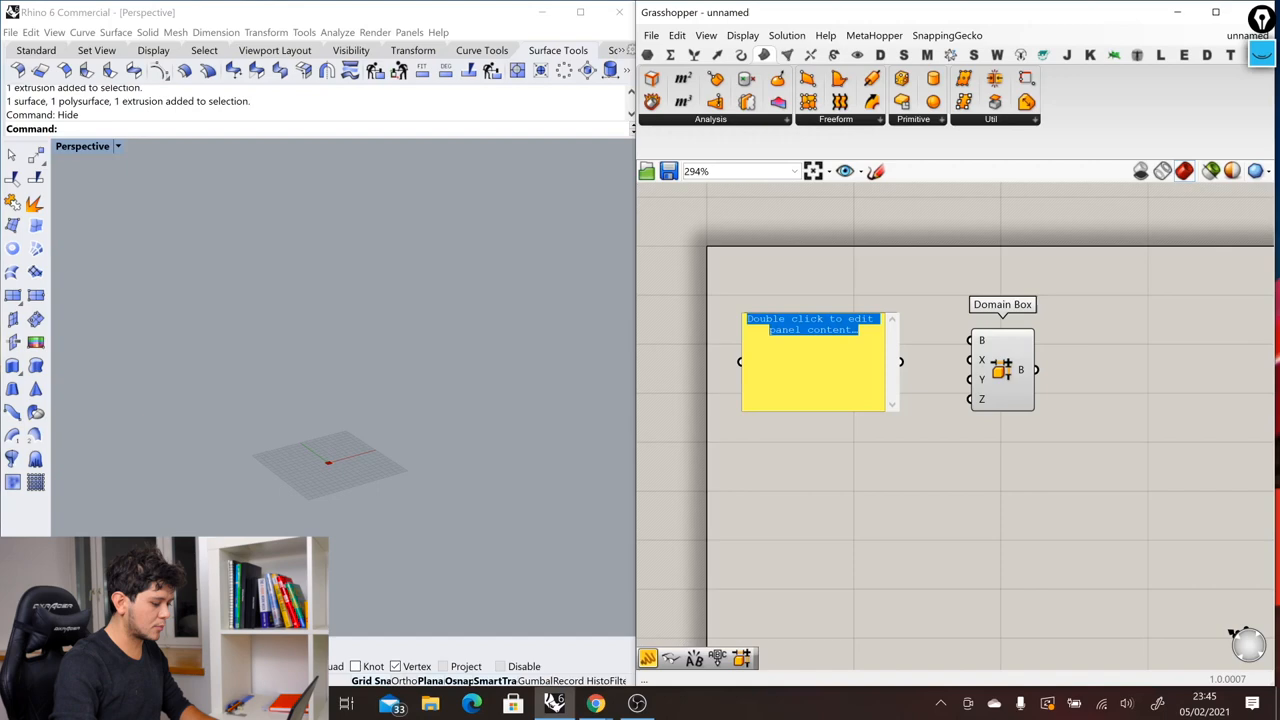
type("100")
type("sli")
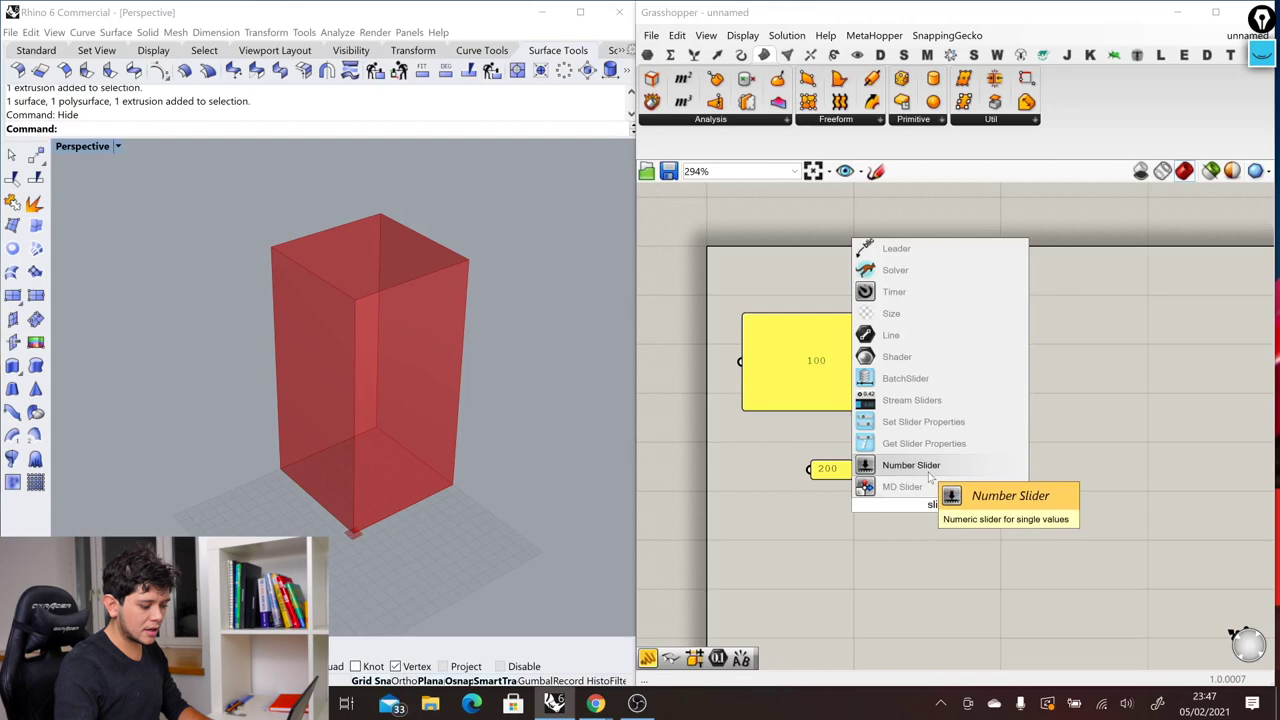
- Add X, Y, Z number sliders at 174, 210, 162 wired into the Domain Box
left_click(910, 464)
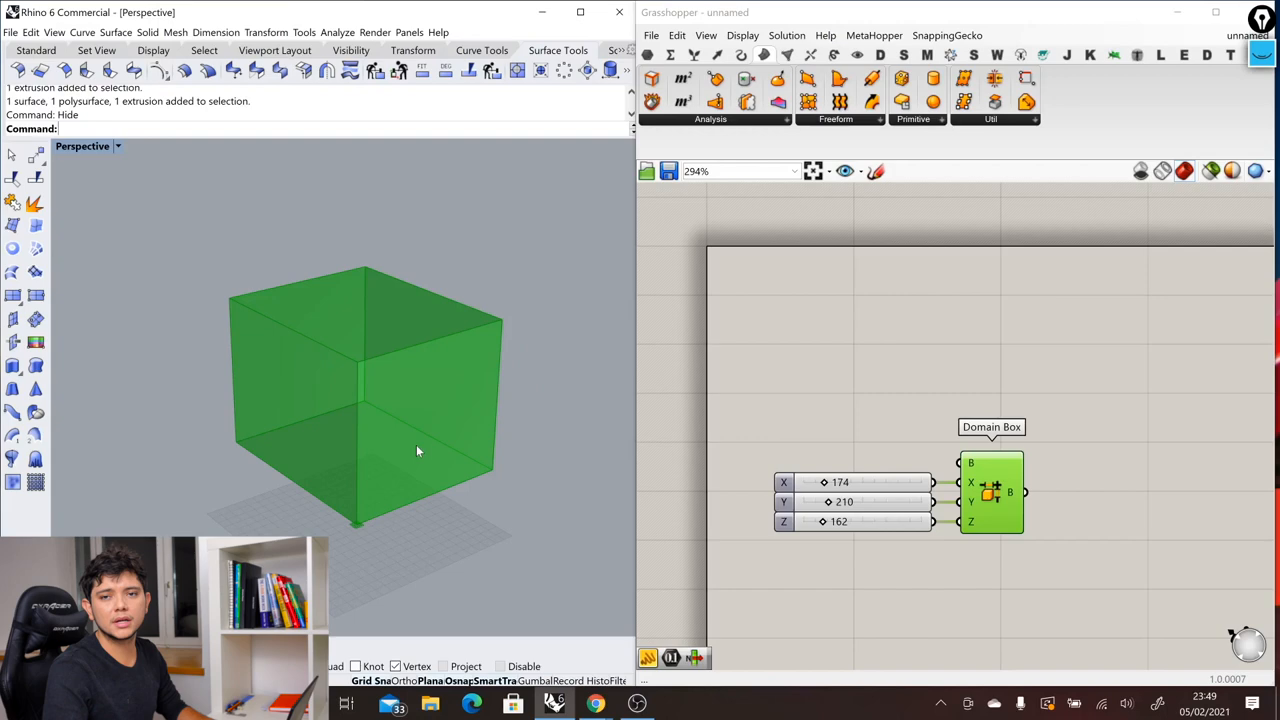
- Place a Sphere component via canvas search, its radius from a Radius slider at 75
type("s")
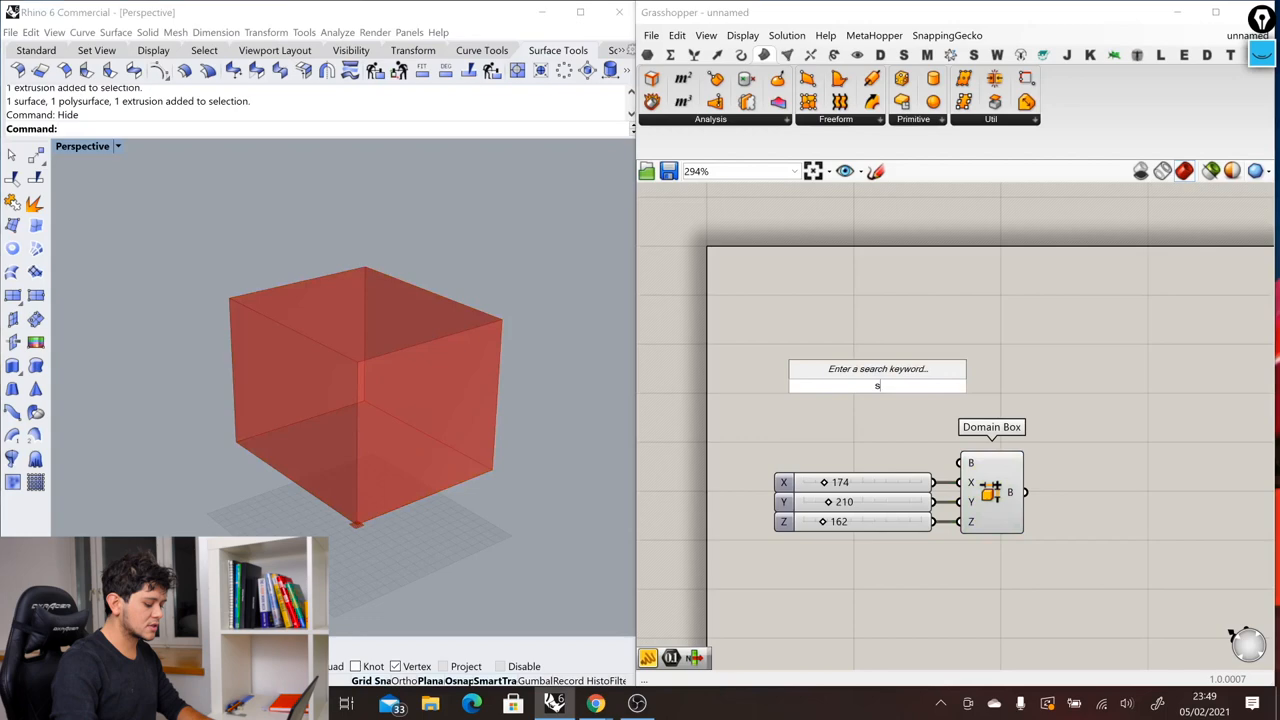
left_click(878, 384)
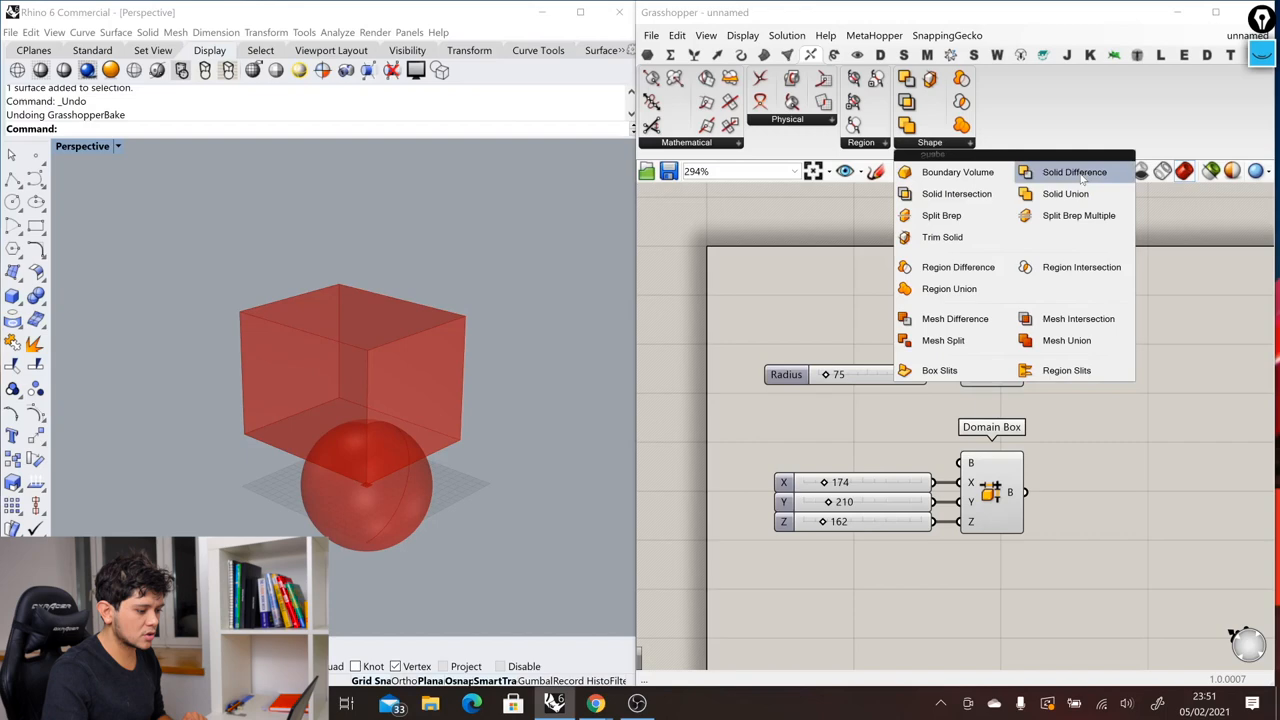
- Add Solid Difference and wire the Domain Box output into its A input
left_click(1074, 172)
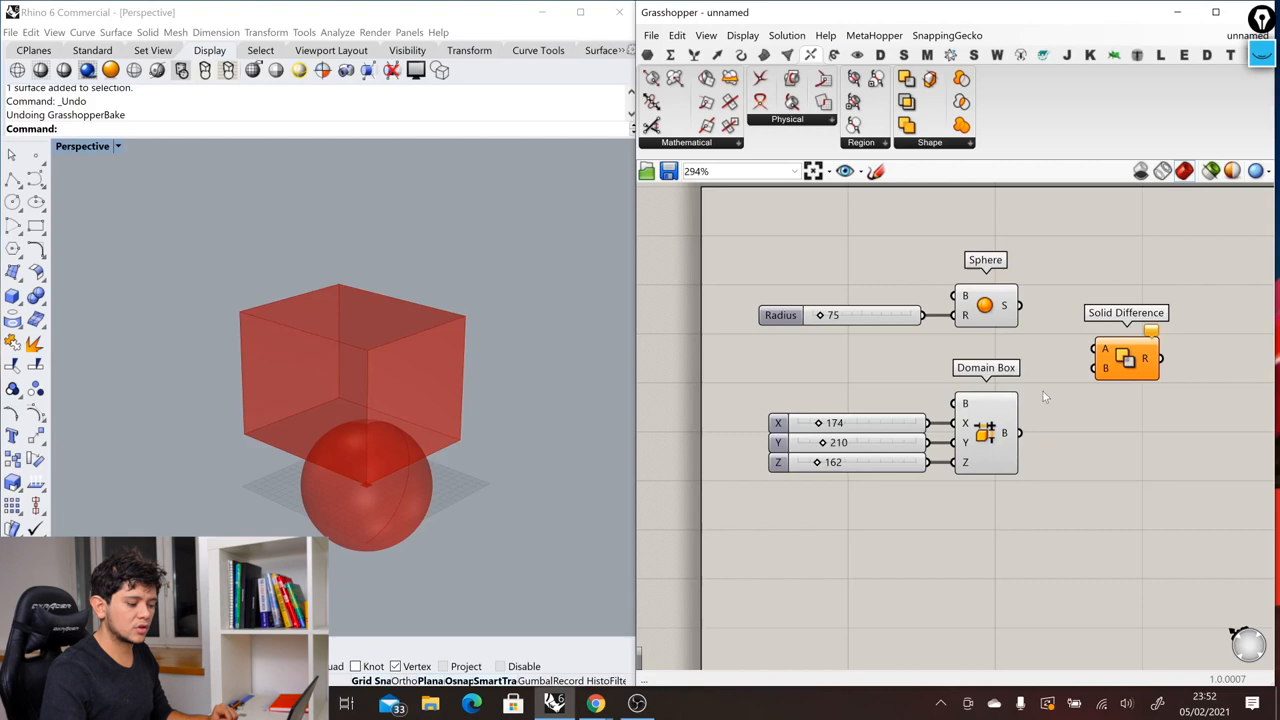
left_click_drag(1018, 432, 1096, 368)
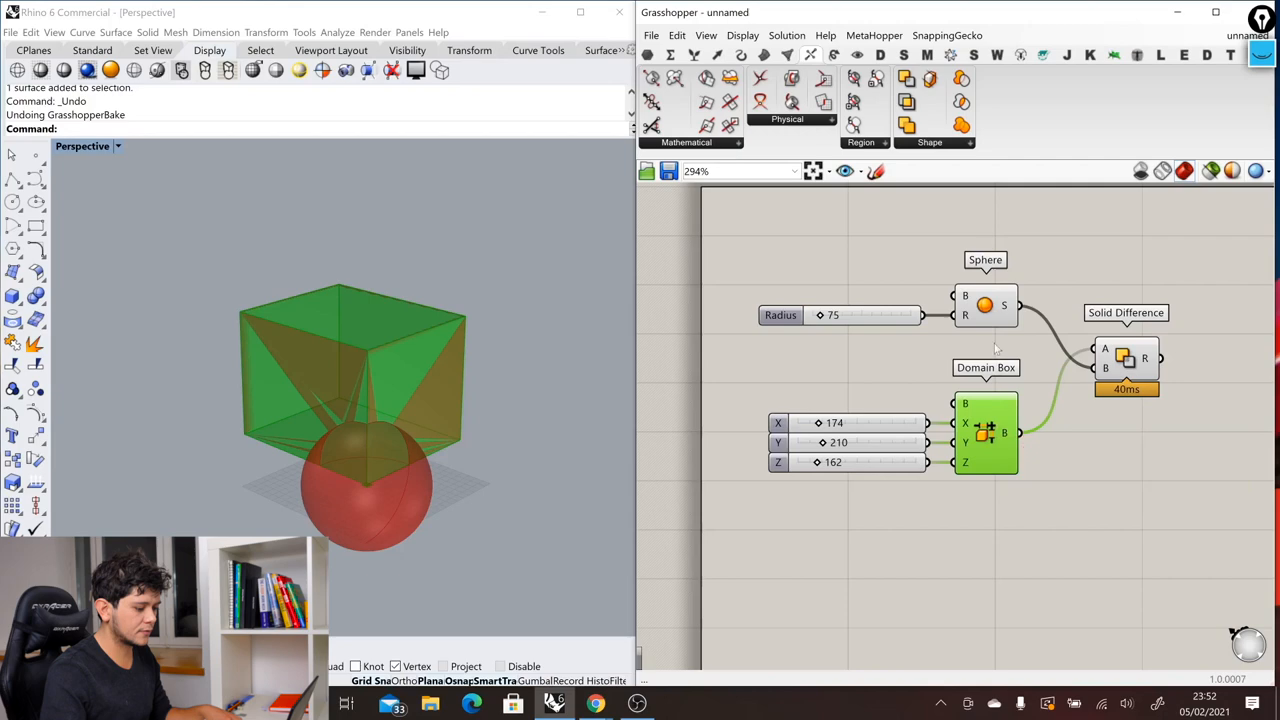
- Turn the Sphere component's preview off so only the carved box shows in Rhino
right_click(984, 260)
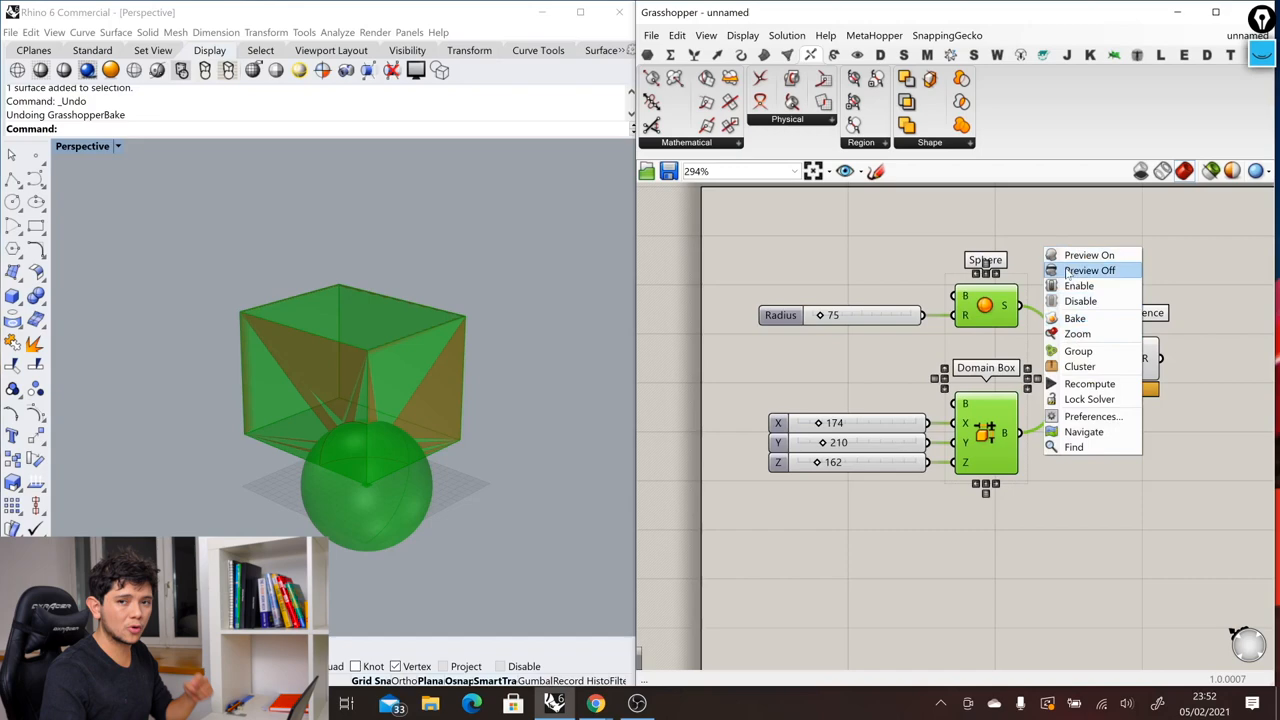
left_click(1088, 270)
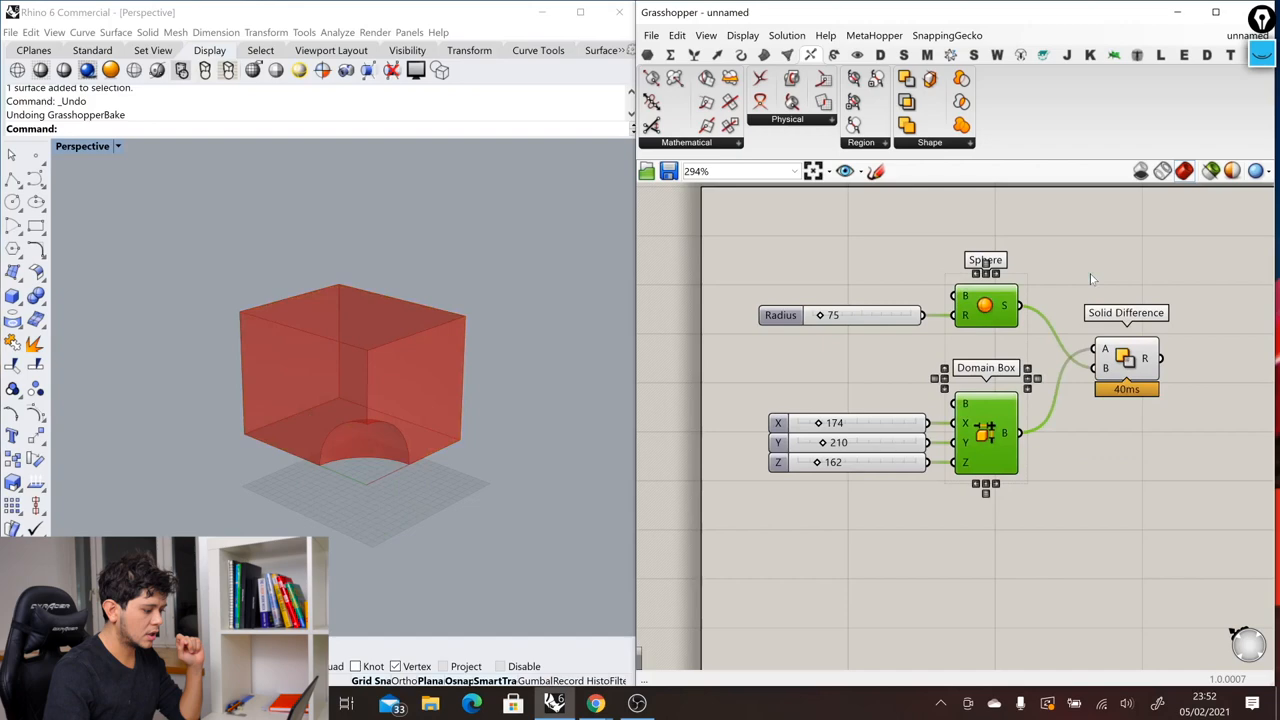